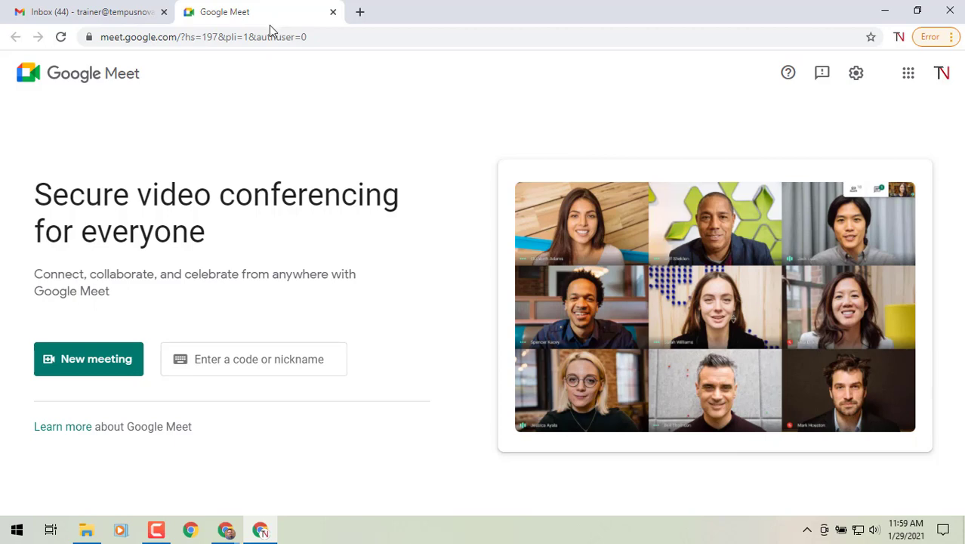
pyautogui.moveTo(88, 358)
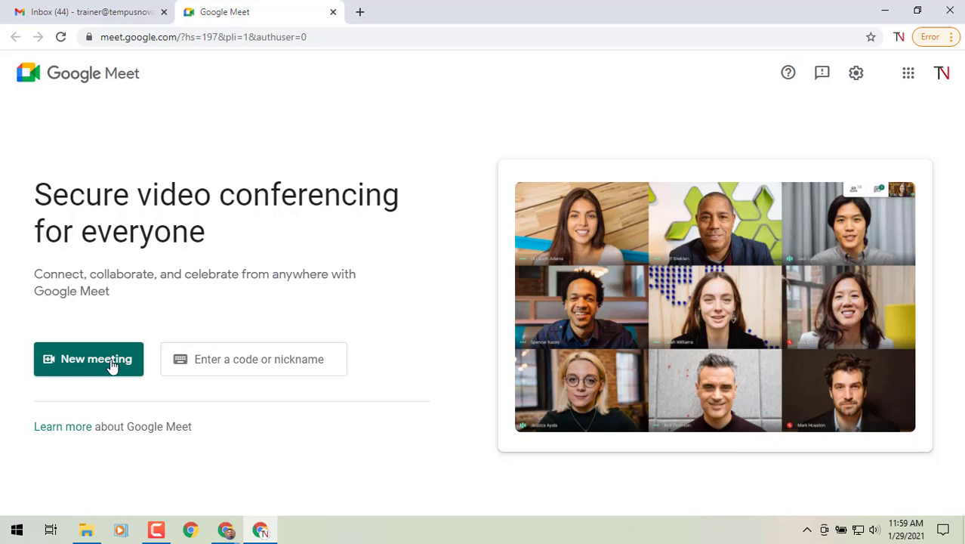
# - Open the New meeting dropdown listing create-later, instant, and Google Calendar options
pyautogui.click(88, 359)
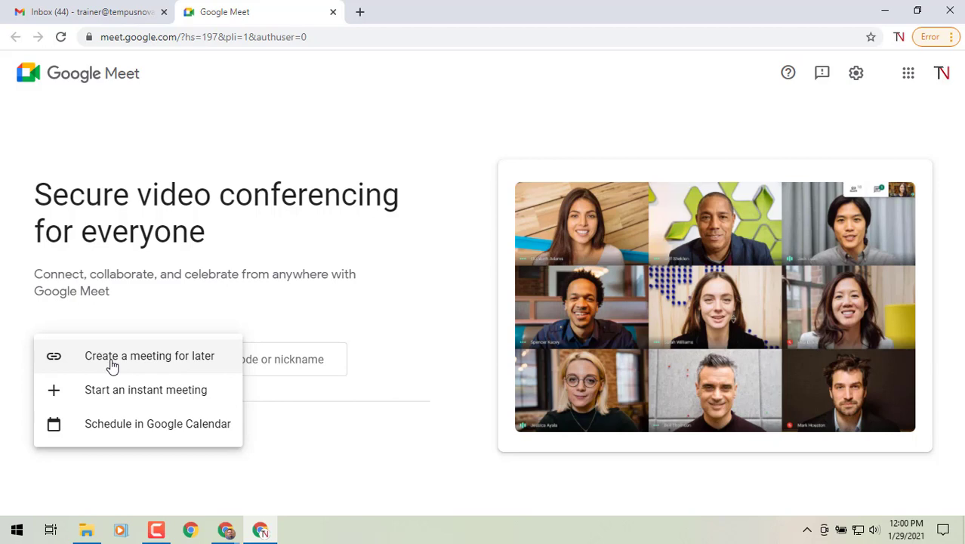
pyautogui.moveTo(216, 318)
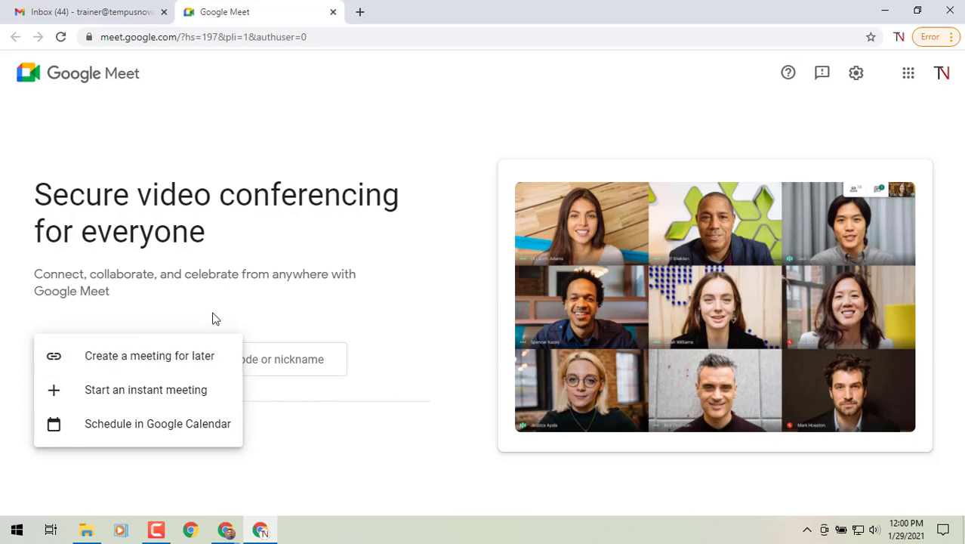